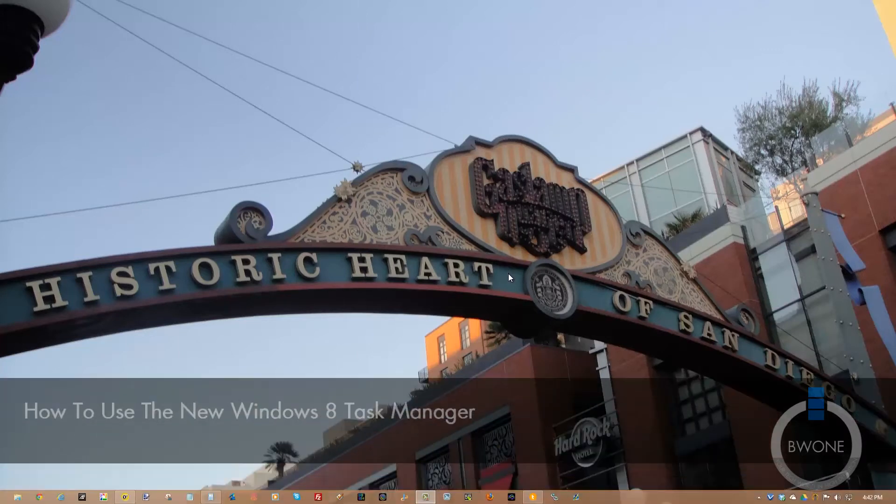
{"action": "mouse_move", "coordinate": [625, 500]}
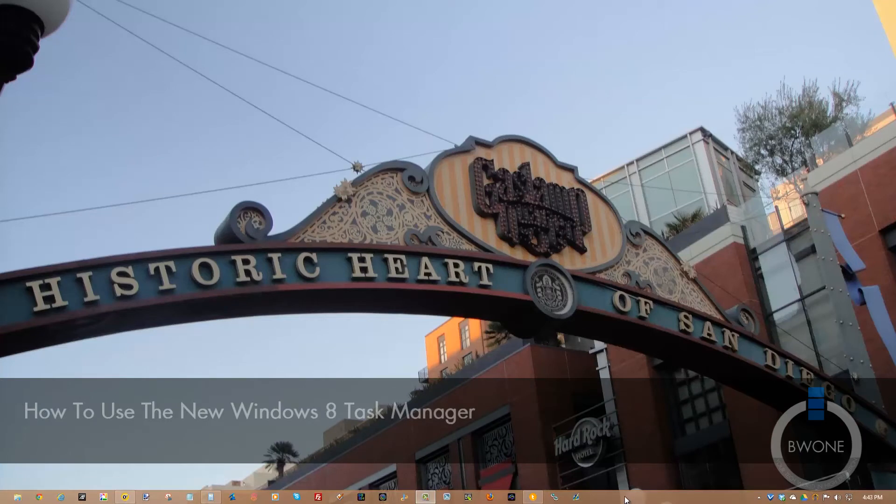
Step: Launch Task Manager from the taskbar and end the PC settings task
{"action": "right_click", "coordinate": [626, 498]}
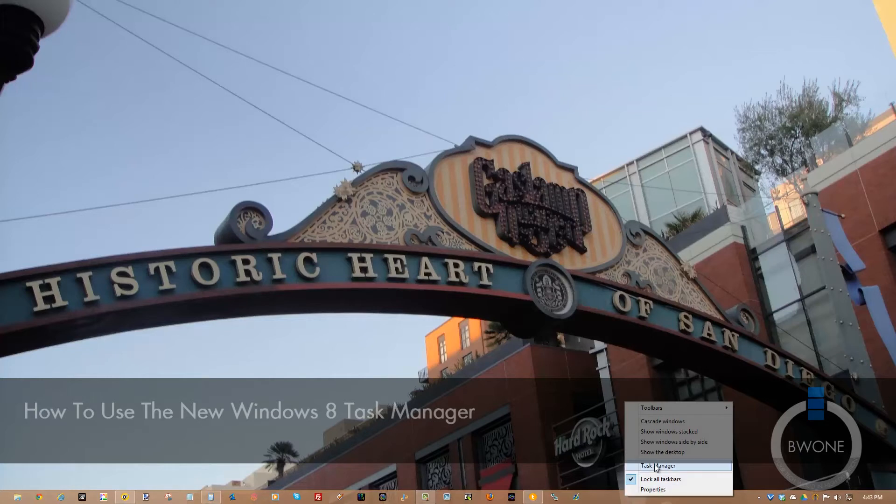
{"action": "left_click", "coordinate": [658, 465]}
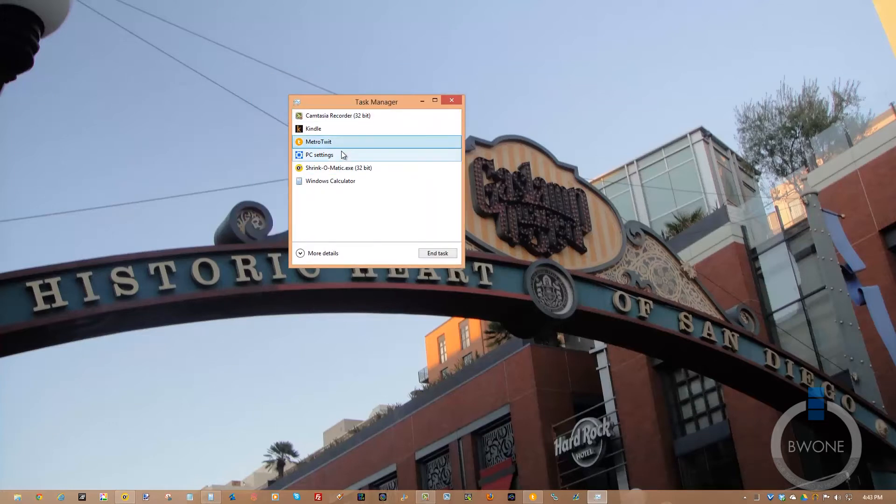
{"action": "right_click", "coordinate": [319, 155]}
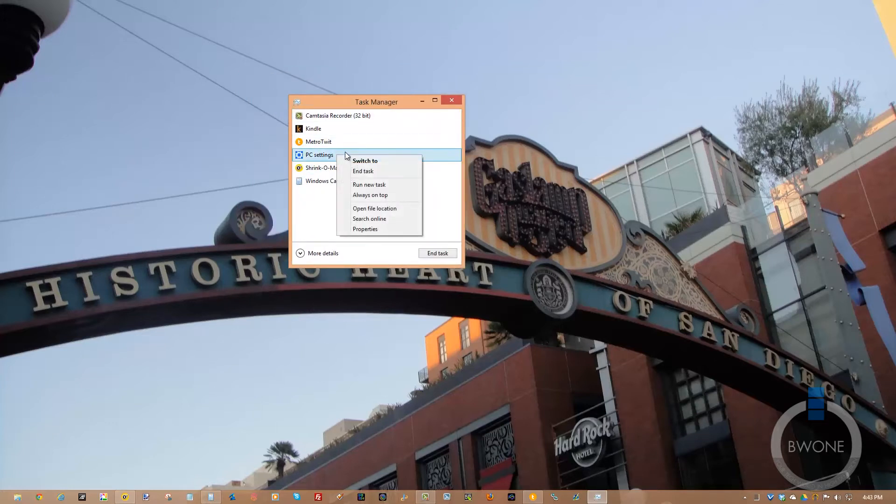
{"action": "mouse_move", "coordinate": [369, 182]}
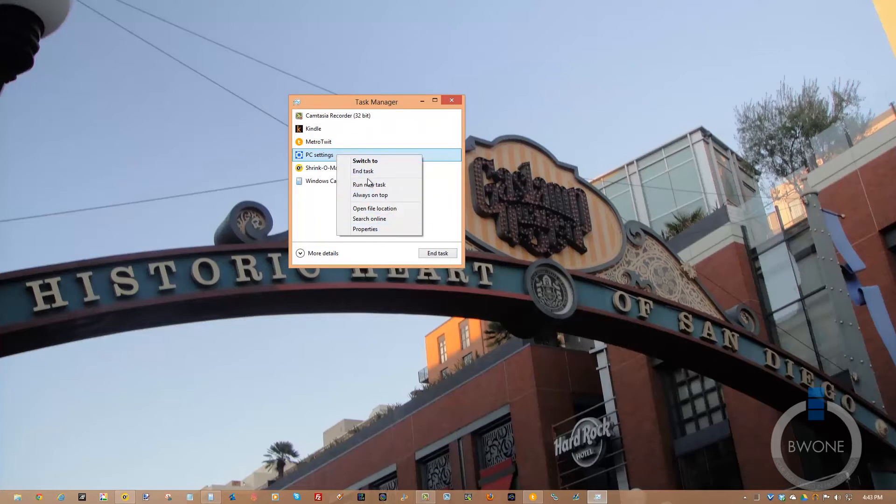
{"action": "mouse_move", "coordinate": [363, 170]}
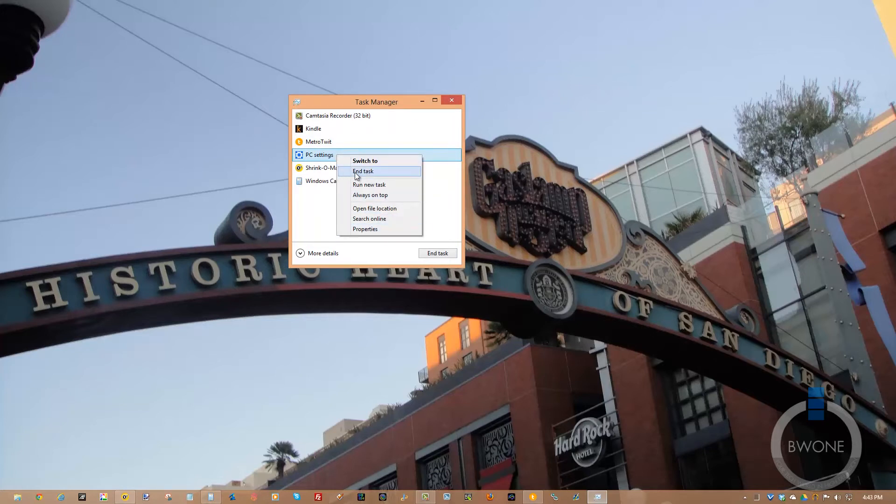
{"action": "left_click", "coordinate": [363, 171]}
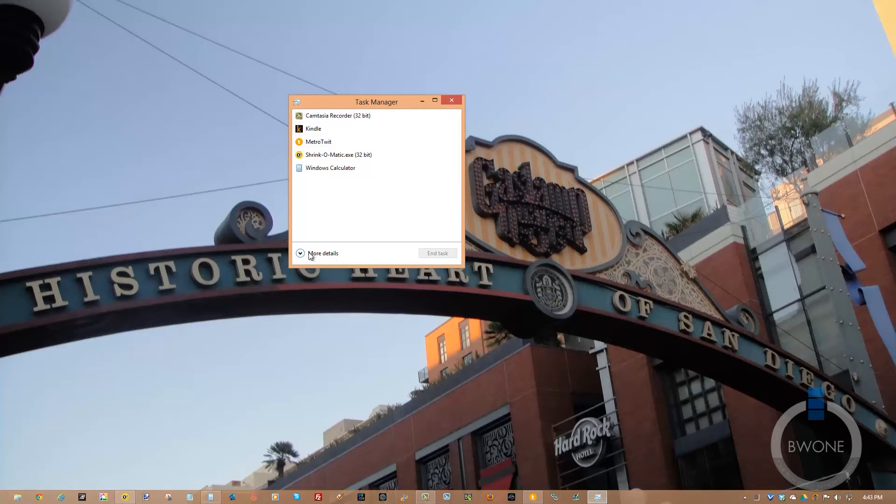
Step: Expand to More details, maximize the window and scroll through the Processes list
{"action": "left_click", "coordinate": [323, 253]}
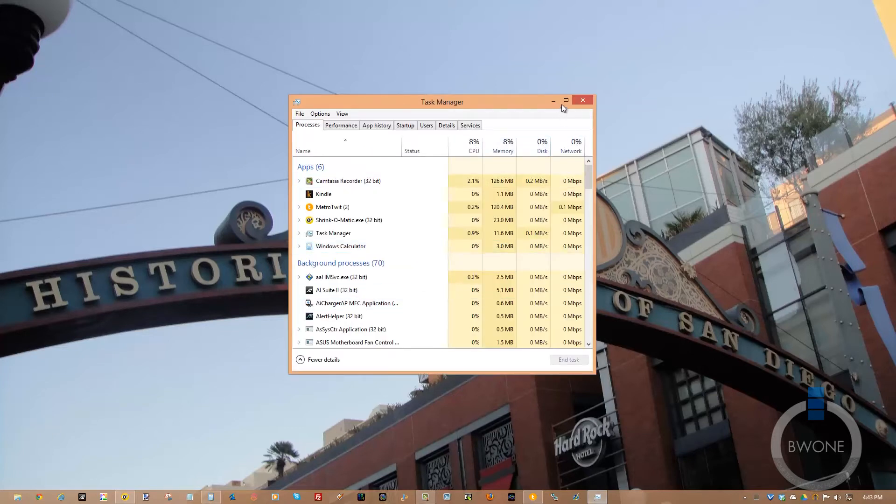
{"action": "left_click", "coordinate": [566, 101]}
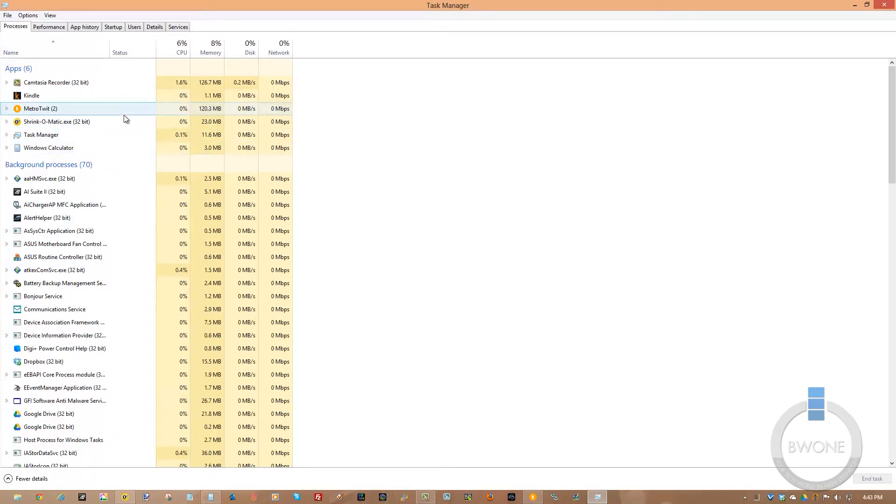
{"action": "left_click", "coordinate": [182, 48]}
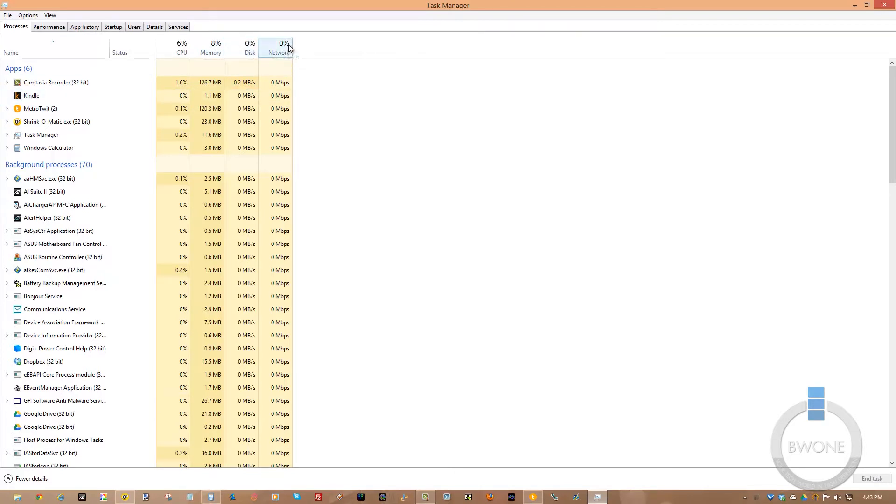
{"action": "mouse_move", "coordinate": [280, 52]}
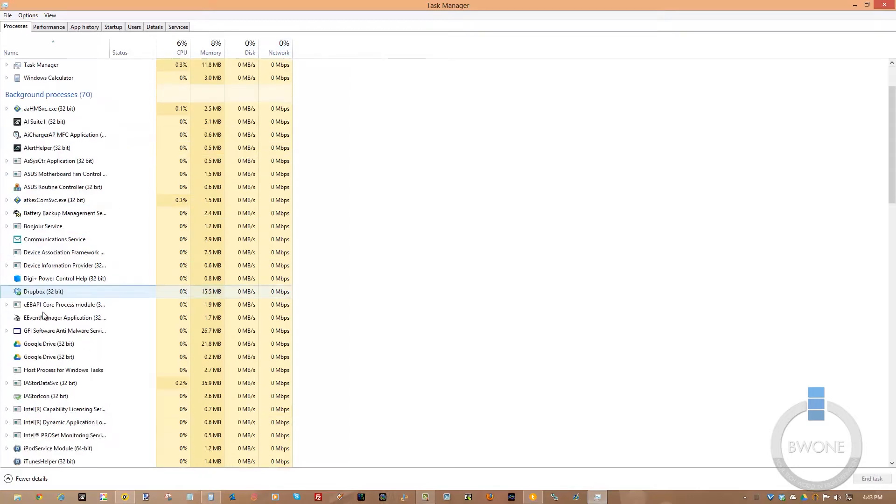
{"action": "scroll", "scroll_direction": "down", "scroll_amount": 3}
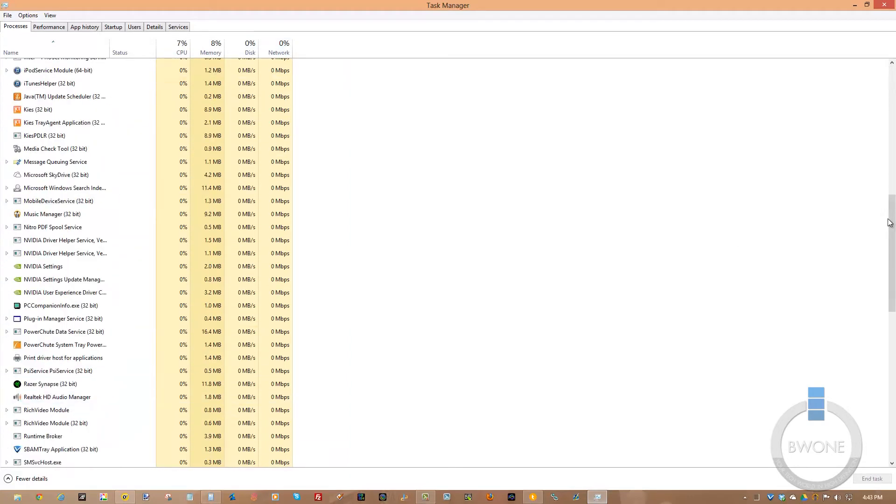
{"action": "scroll", "scroll_direction": "down", "scroll_amount": 3}
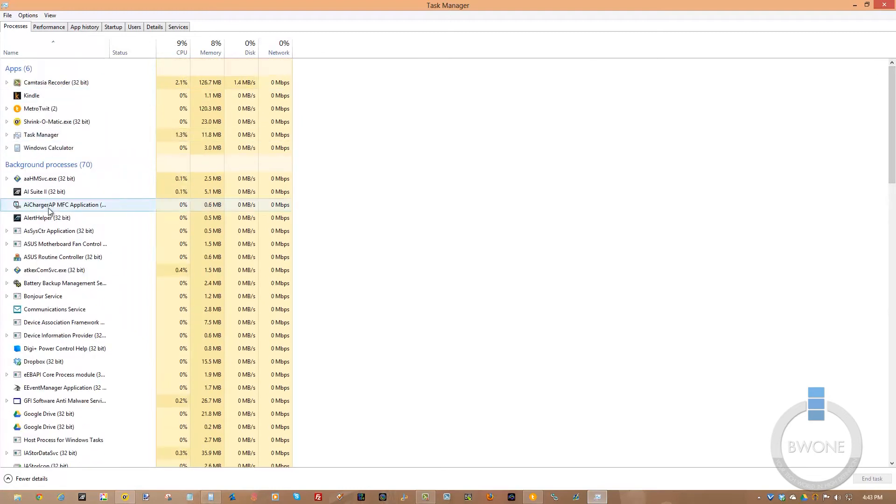
Step: Review the context menu for the AI Suite II process, then switch to the Performance view
{"action": "right_click", "coordinate": [44, 191]}
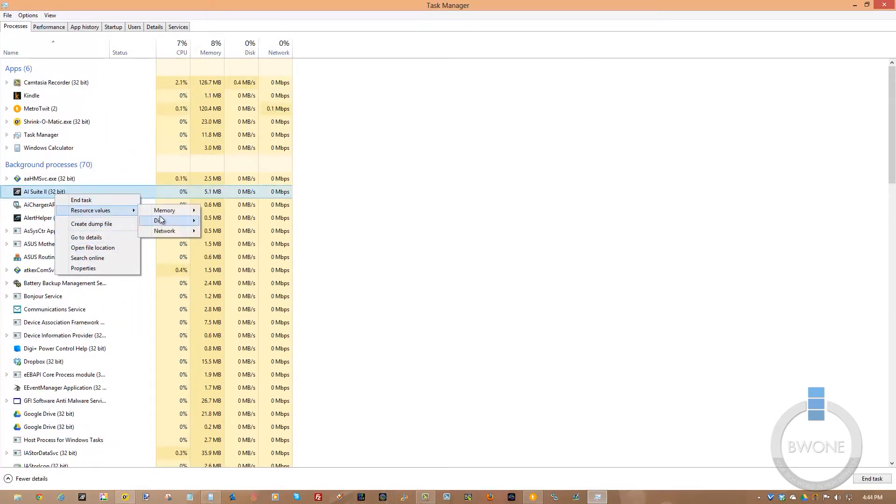
{"action": "mouse_move", "coordinate": [164, 230]}
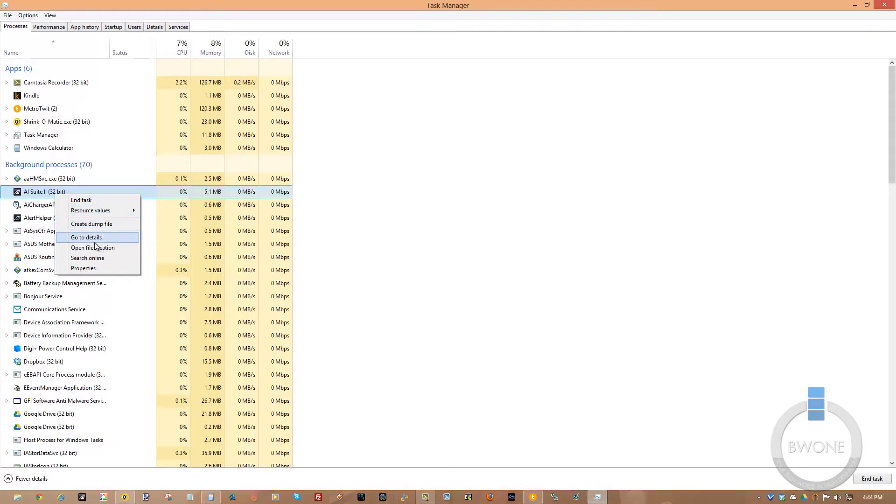
{"action": "mouse_move", "coordinate": [93, 247]}
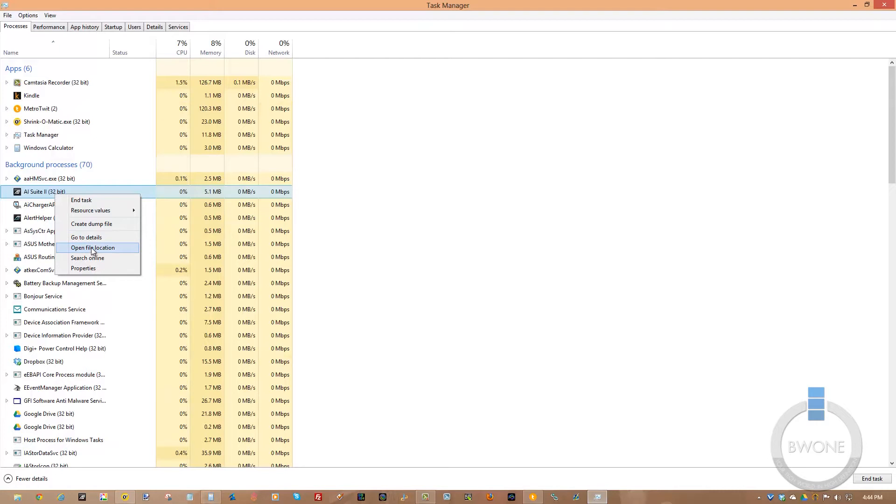
{"action": "mouse_move", "coordinate": [83, 268]}
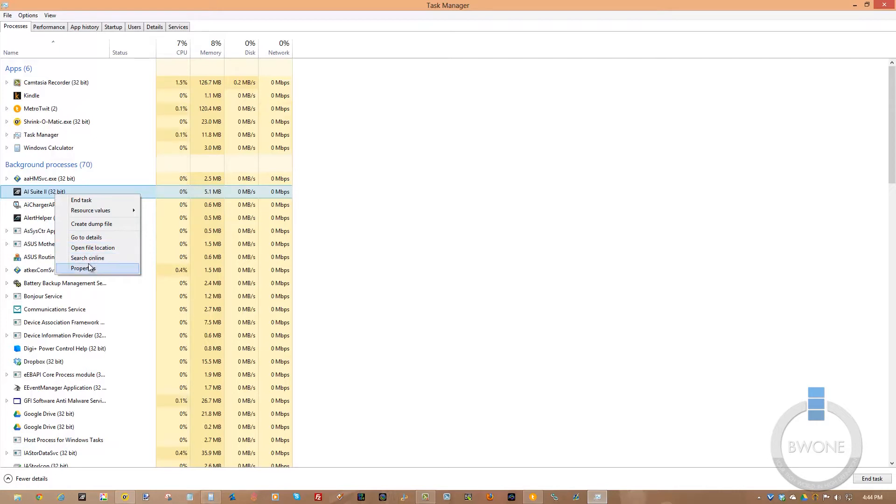
{"action": "mouse_move", "coordinate": [87, 258]}
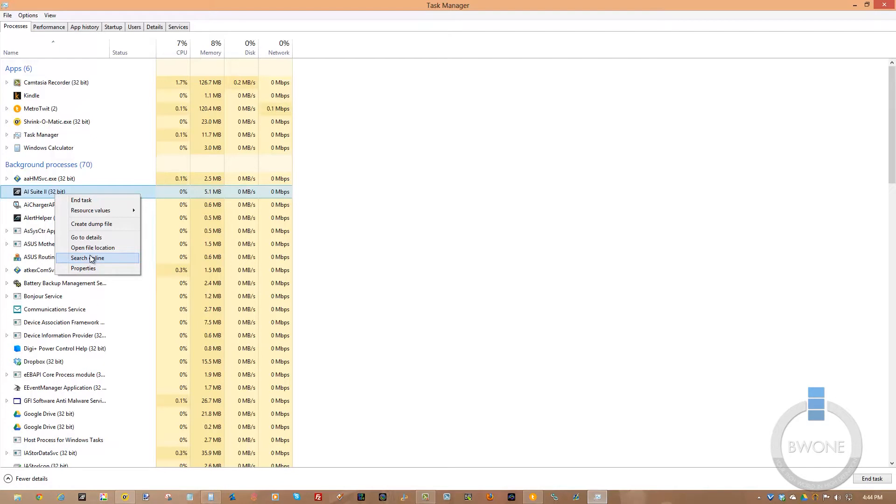
{"action": "mouse_move", "coordinate": [64, 51]}
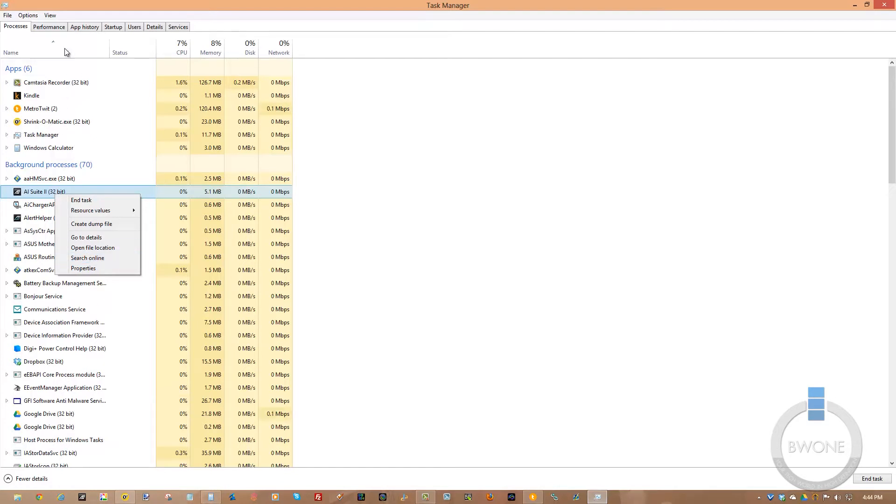
{"action": "left_click", "coordinate": [48, 27]}
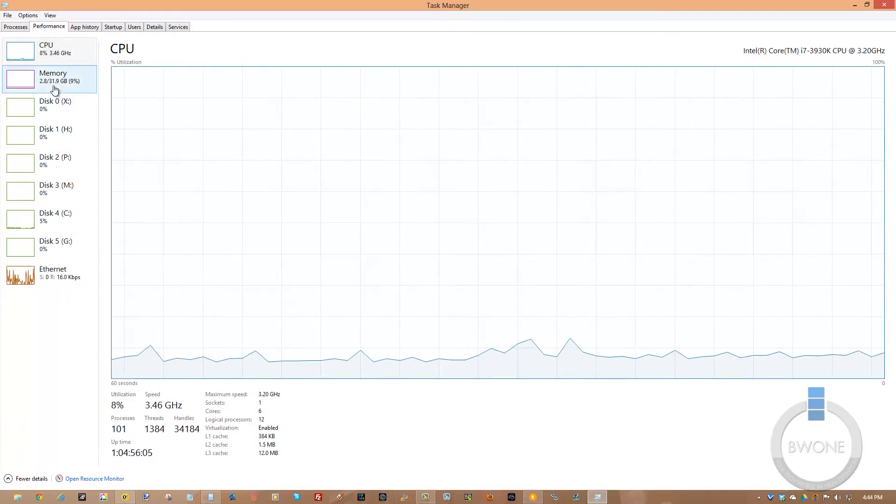
Step: View the Disk 0, CPU and Ethernet graphs, finishing on the Memory usage page
{"action": "left_click", "coordinate": [50, 108]}
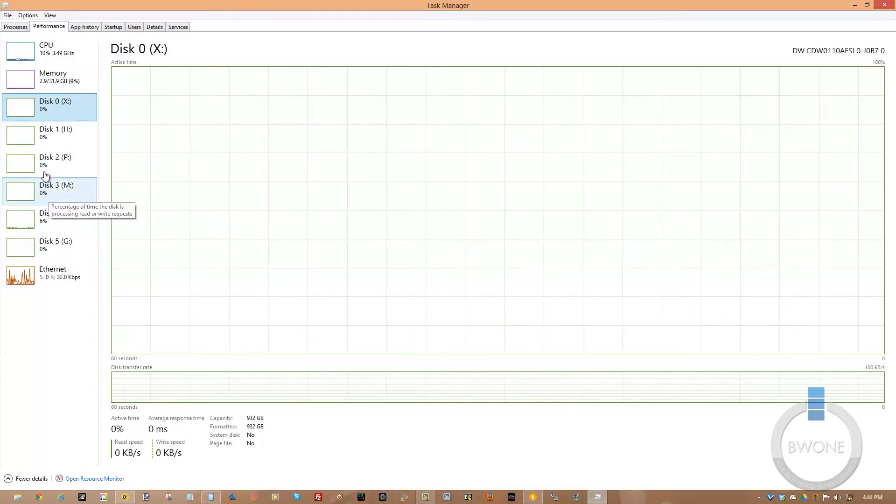
{"action": "left_click", "coordinate": [51, 276]}
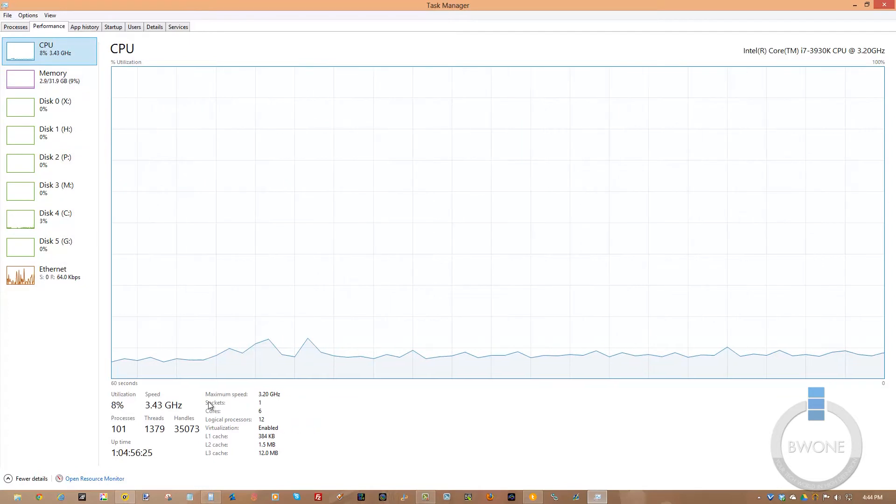
{"action": "mouse_move", "coordinate": [45, 315]}
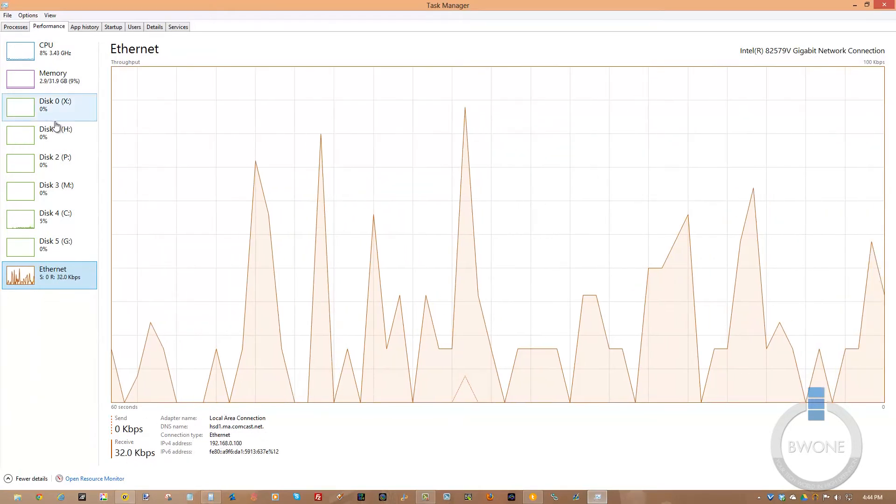
{"action": "left_click", "coordinate": [49, 79]}
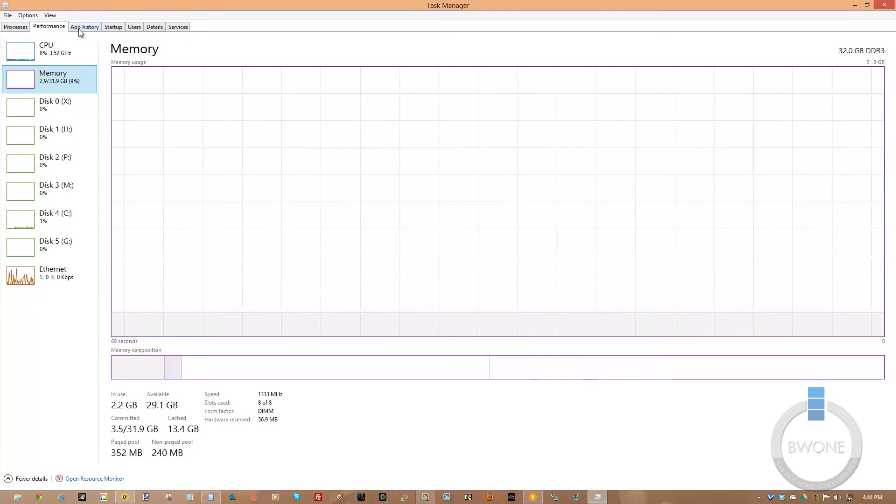
Step: Show App history with CPU time, network and tile update usage per app
{"action": "left_click", "coordinate": [84, 26]}
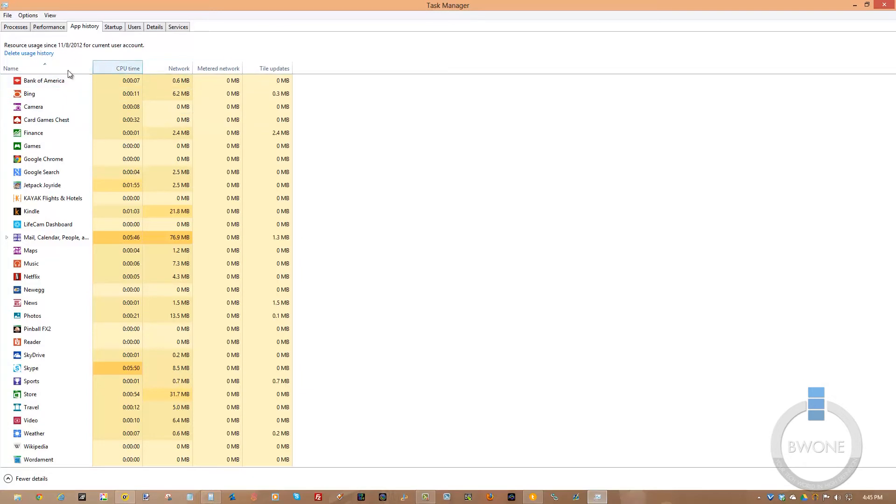
{"action": "mouse_move", "coordinate": [217, 69]}
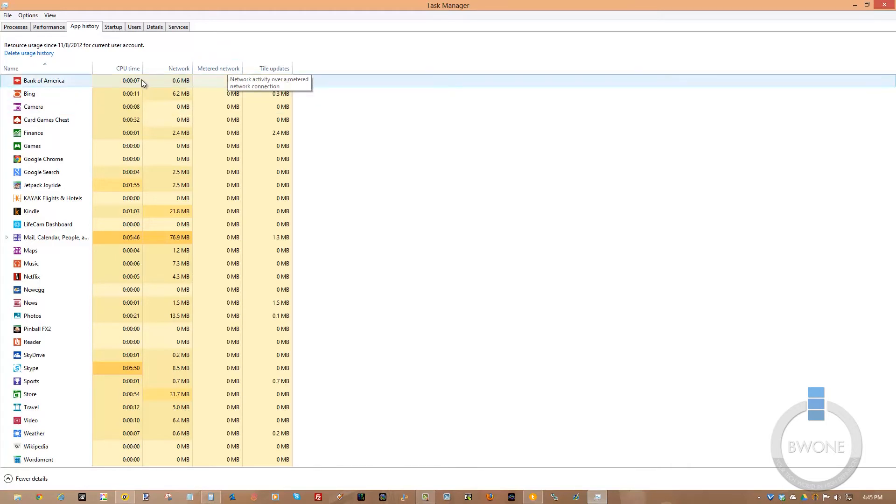
{"action": "mouse_move", "coordinate": [296, 72]}
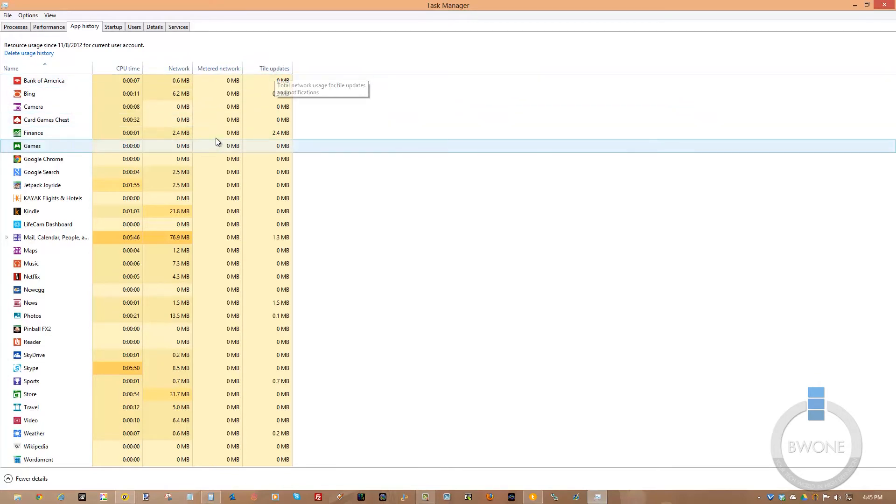
{"action": "left_click", "coordinate": [32, 211]}
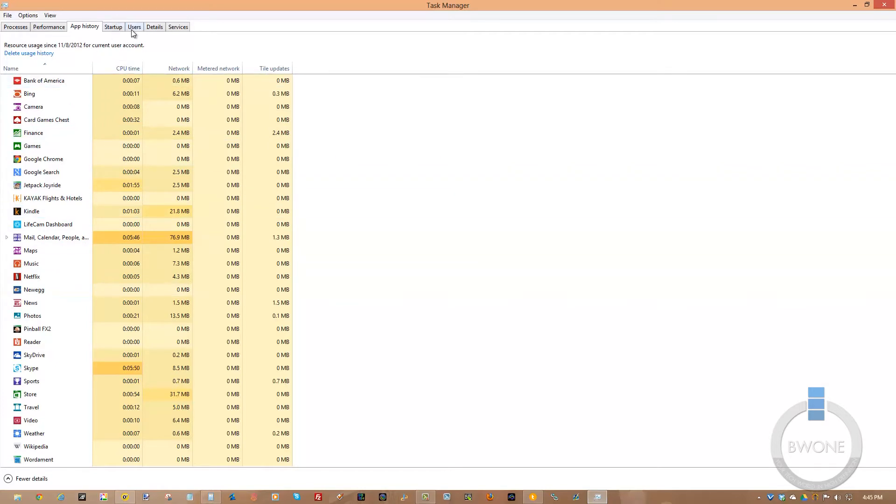
Step: On the Startup list, disable AimerSoft Studio and then enable it again
{"action": "left_click", "coordinate": [113, 27]}
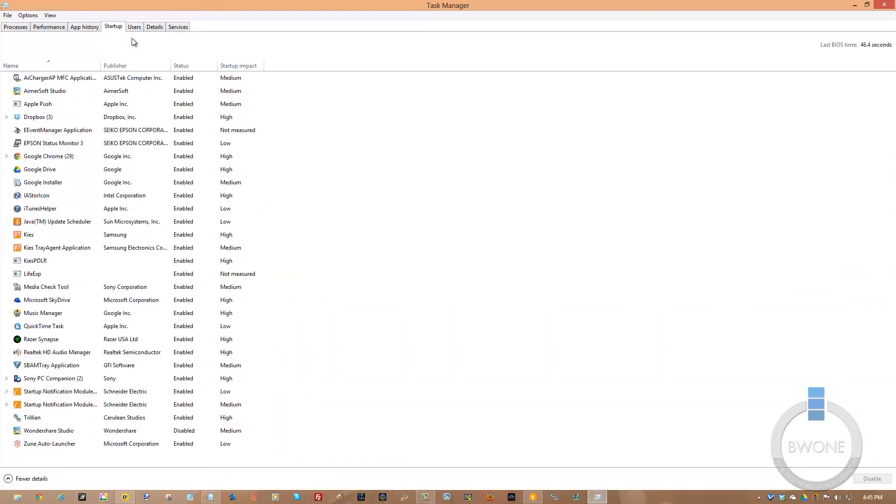
{"action": "left_click", "coordinate": [60, 78]}
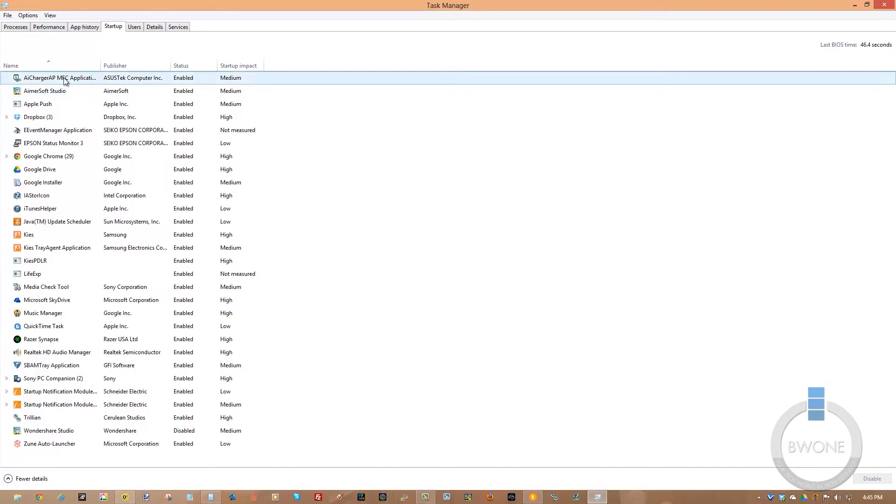
{"action": "right_click", "coordinate": [45, 91]}
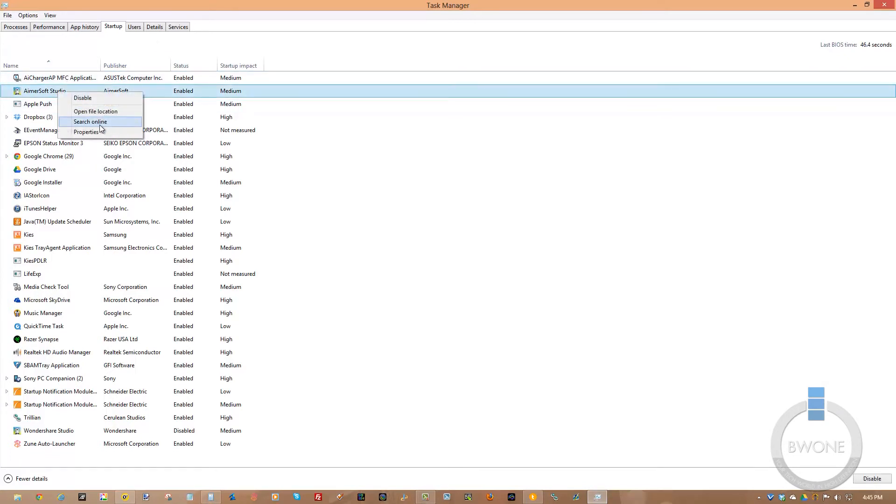
{"action": "left_click", "coordinate": [83, 98]}
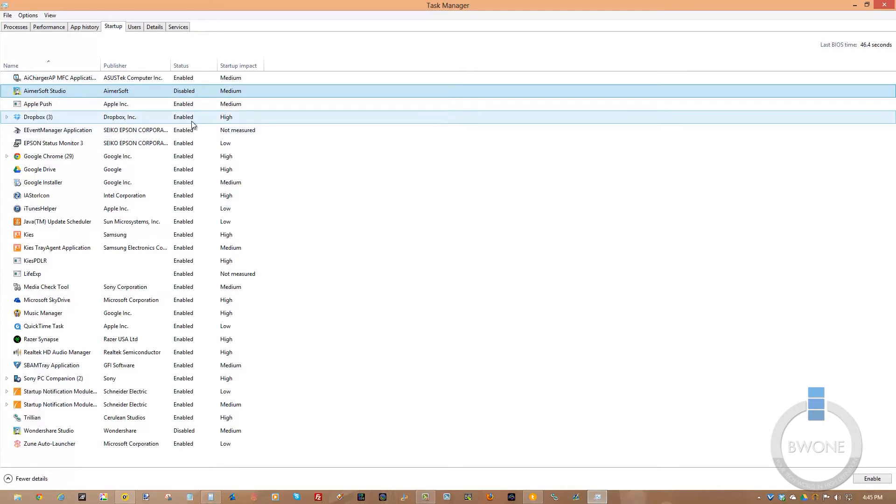
{"action": "right_click", "coordinate": [45, 91]}
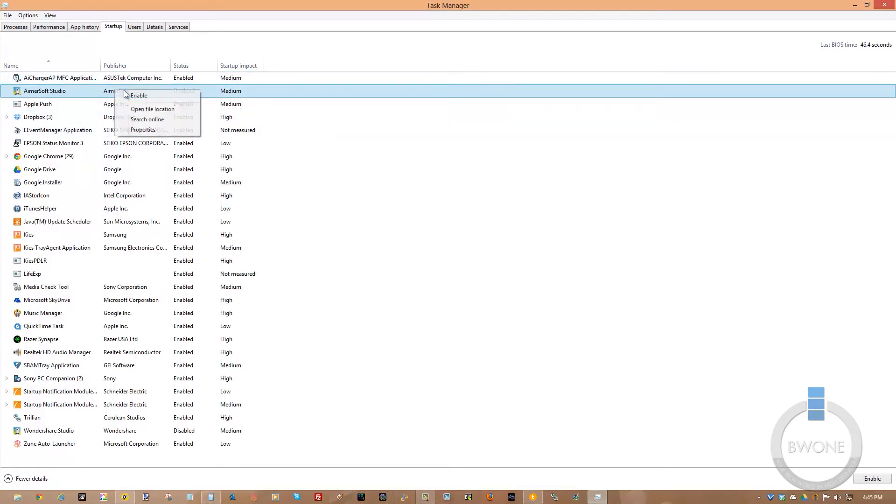
{"action": "left_click", "coordinate": [138, 96]}
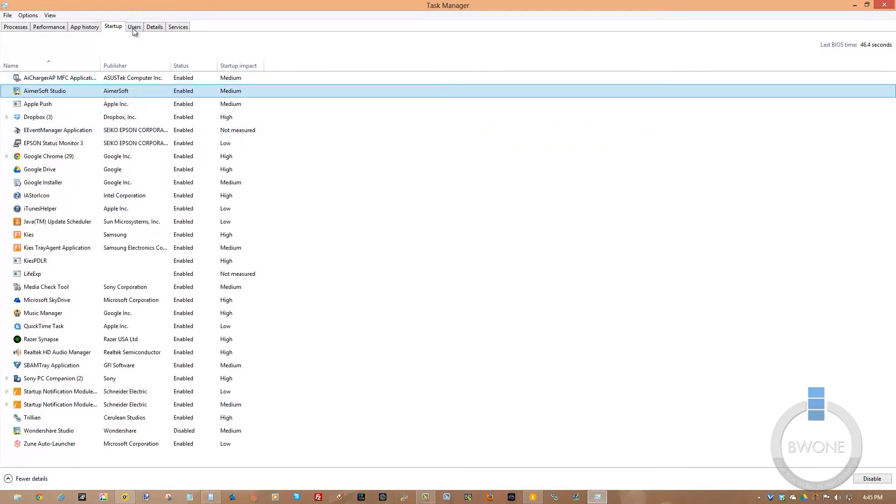
Step: Review the Users page, select the signed-in user, then show the Details list of executables
{"action": "left_click", "coordinate": [134, 27]}
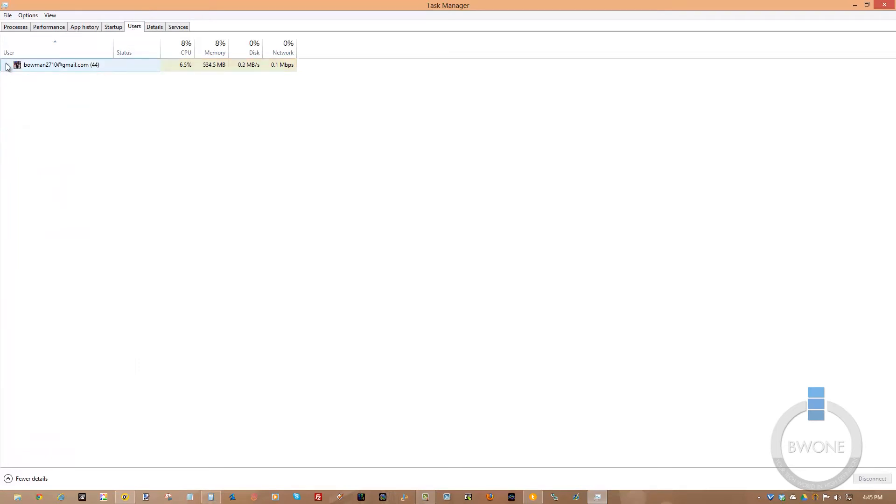
{"action": "left_click", "coordinate": [6, 65]}
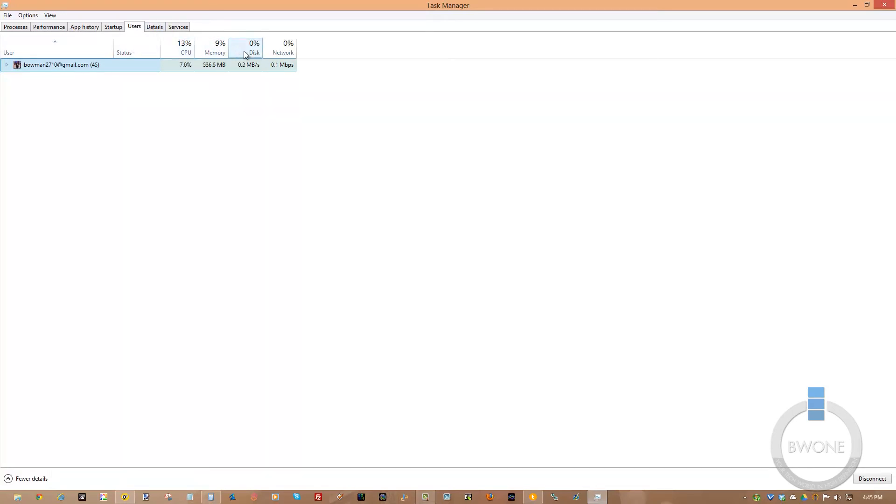
{"action": "left_click", "coordinate": [6, 64]}
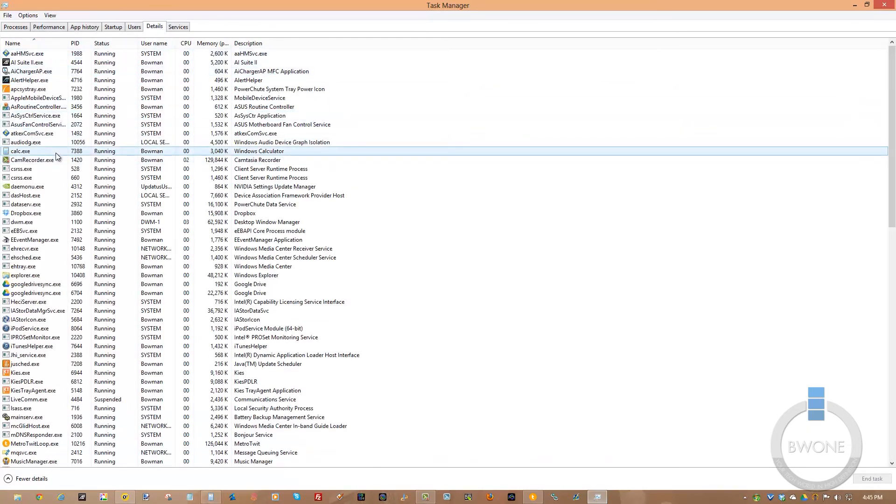
{"action": "left_click", "coordinate": [24, 274]}
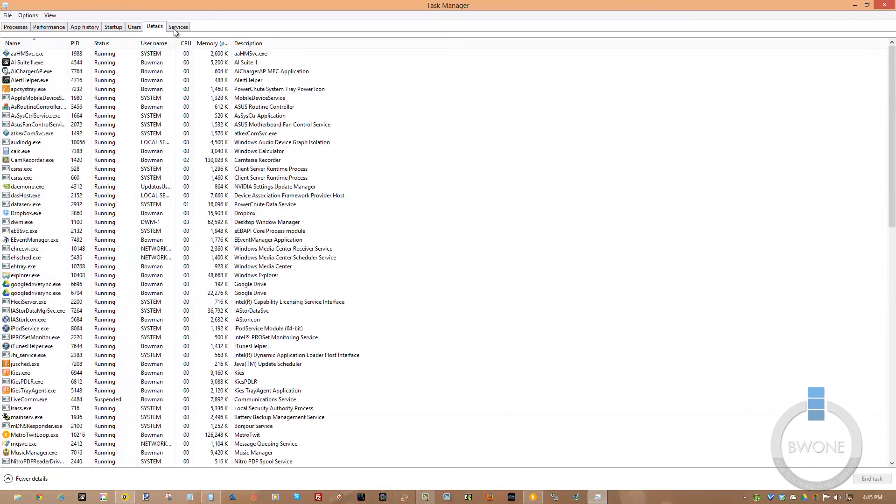
{"action": "left_click", "coordinate": [177, 27]}
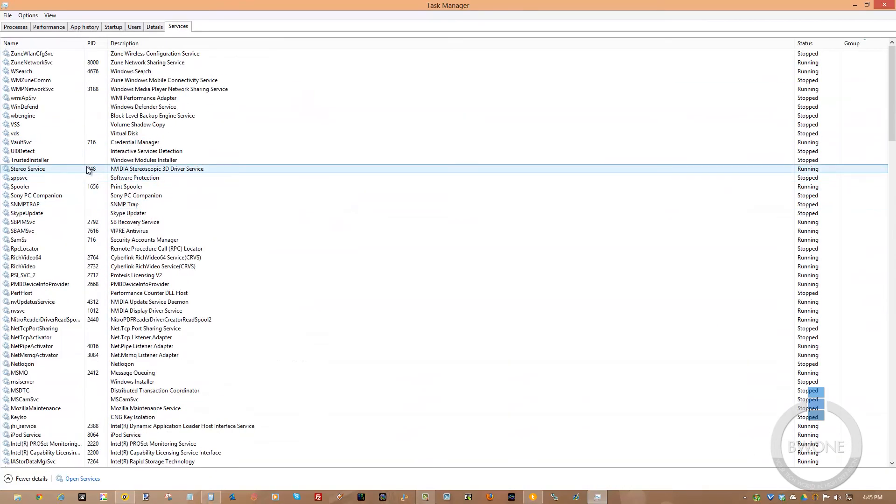
{"action": "left_click", "coordinate": [154, 27]}
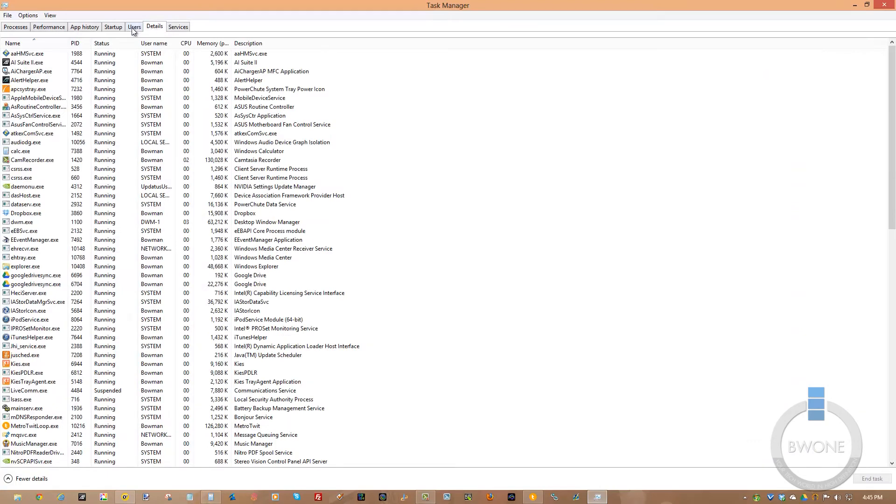
Step: Pass through App history and the Ethernet performance graph, then return to Processes
{"action": "left_click", "coordinate": [84, 26]}
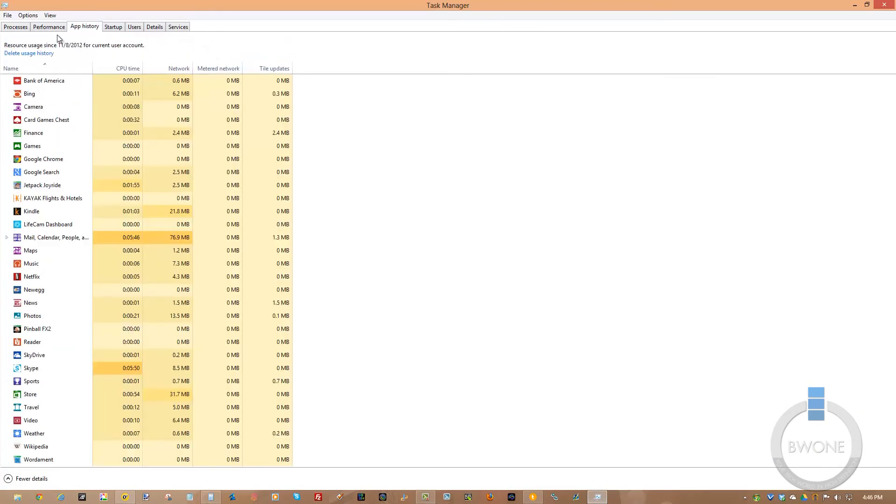
{"action": "left_click", "coordinate": [48, 27]}
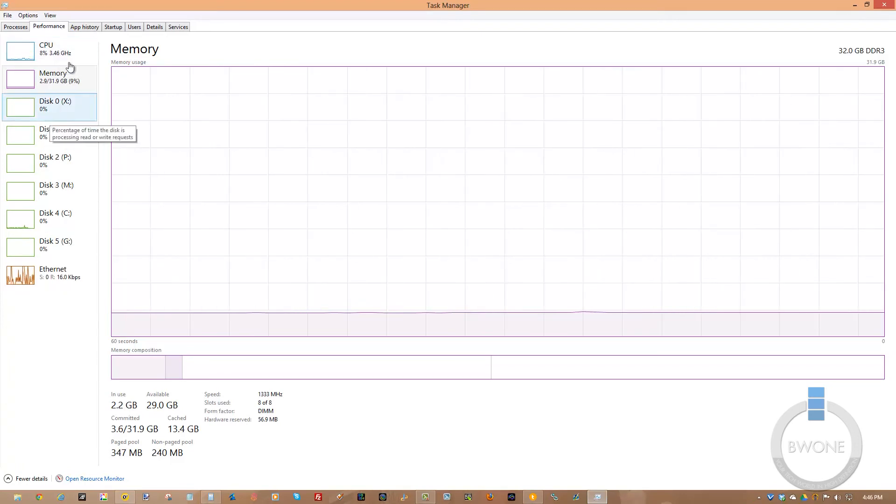
{"action": "mouse_move", "coordinate": [86, 317]}
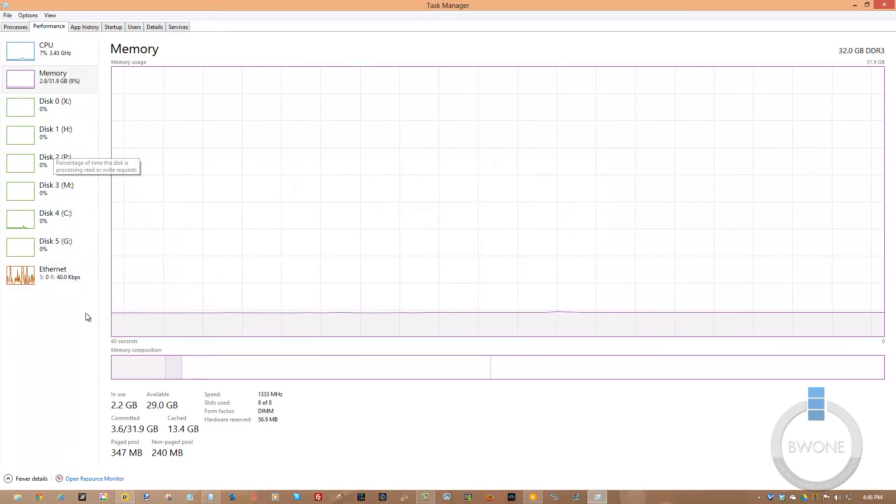
{"action": "mouse_move", "coordinate": [51, 369]}
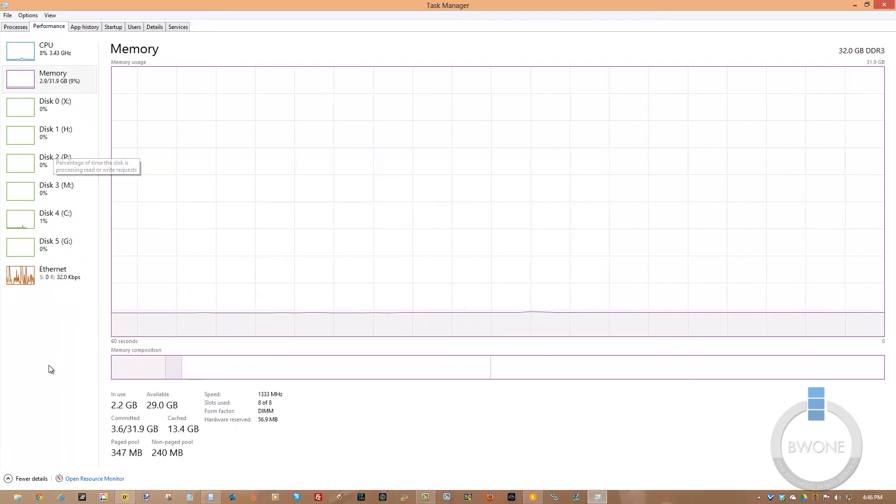
{"action": "left_click", "coordinate": [48, 274]}
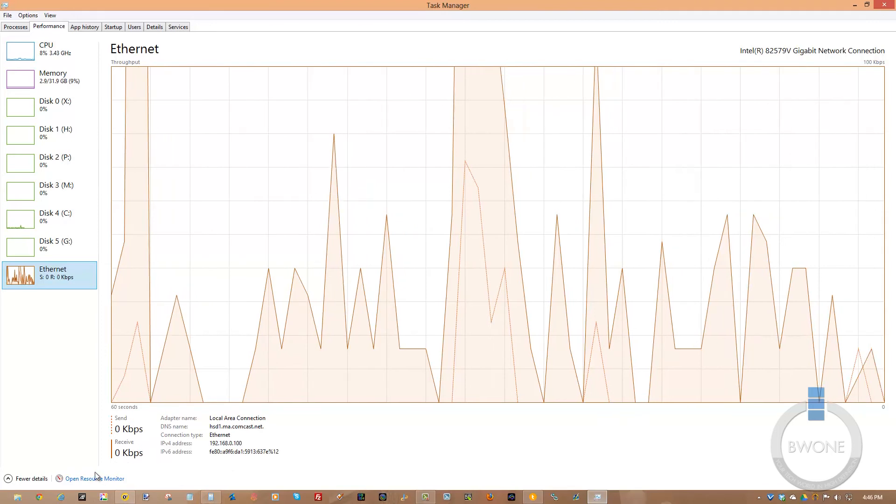
{"action": "left_click", "coordinate": [95, 478]}
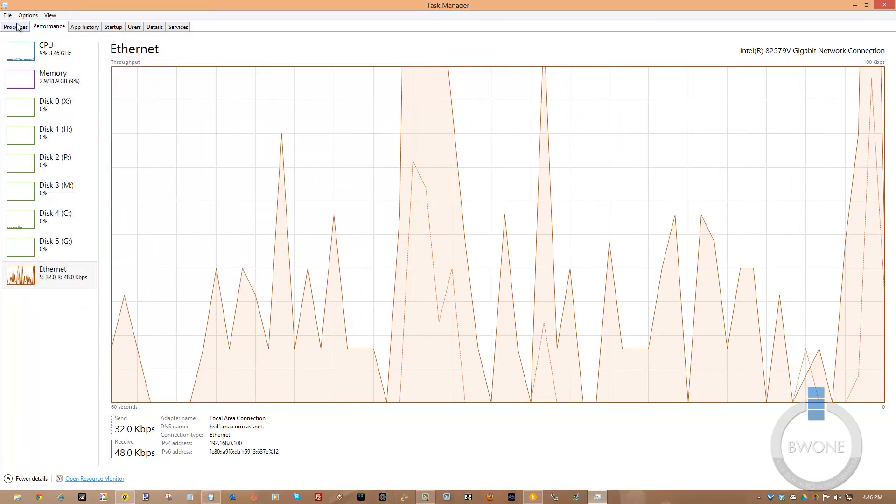
{"action": "left_click", "coordinate": [15, 26]}
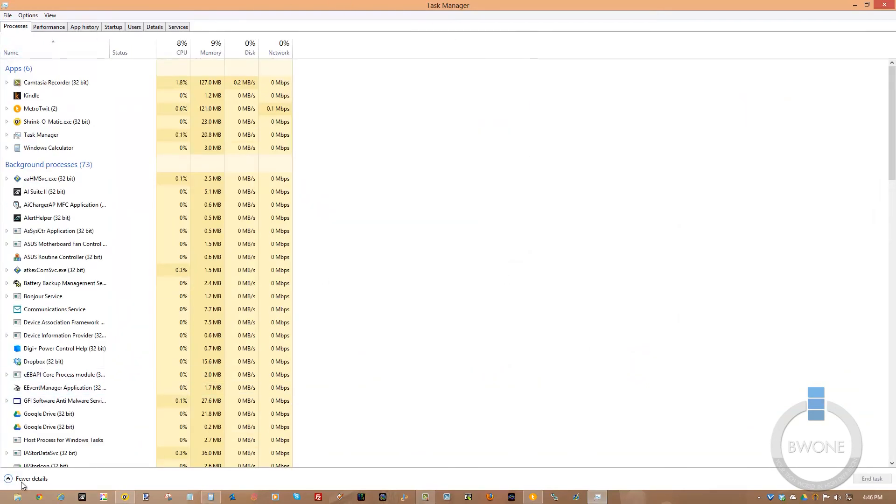
{"action": "left_click", "coordinate": [31, 478]}
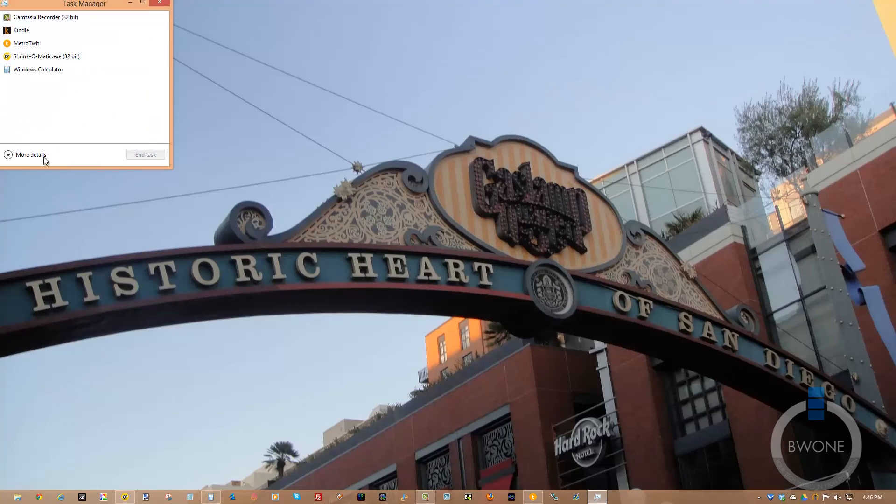
{"action": "left_click", "coordinate": [29, 154]}
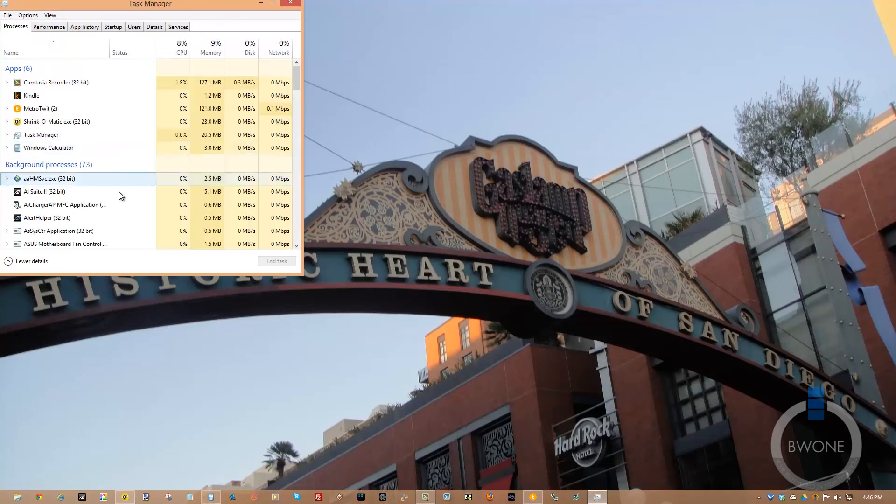
{"action": "double_click", "coordinate": [149, 4]}
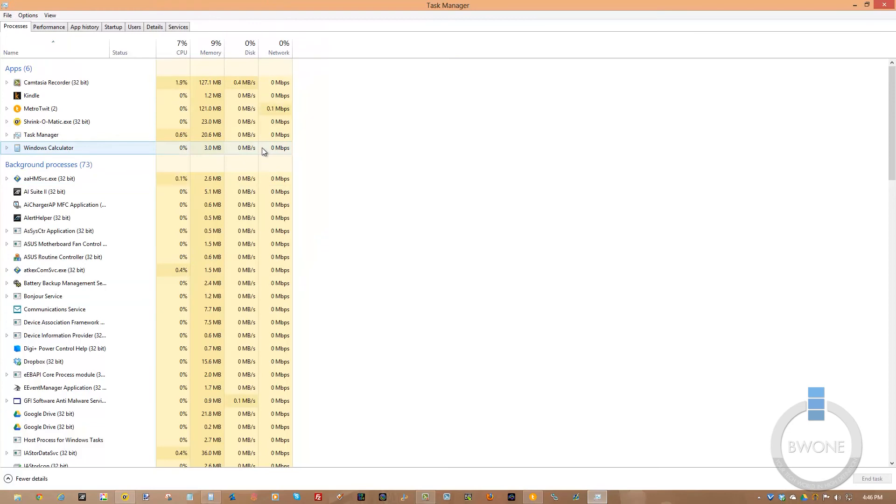